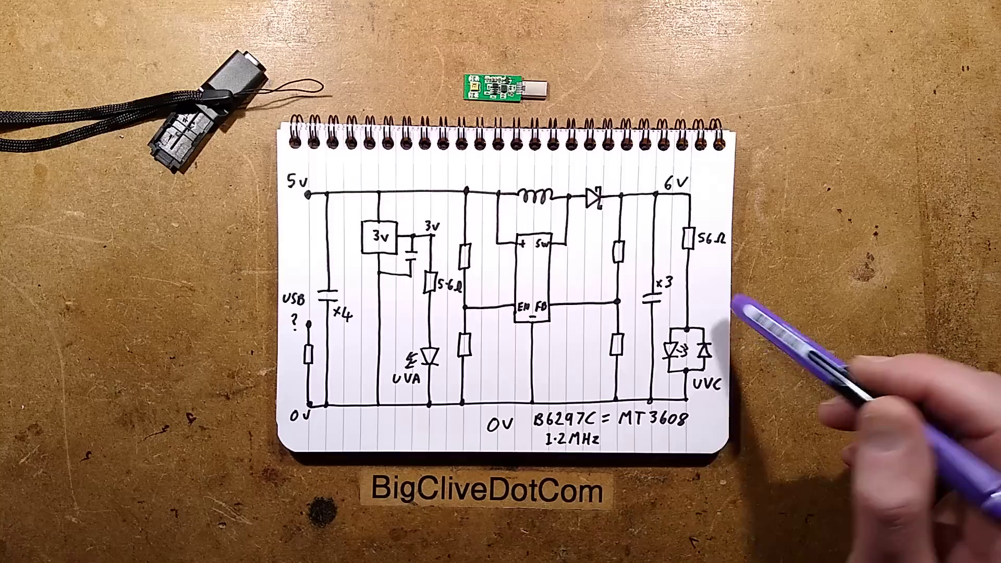
mouse_move(479, 319)
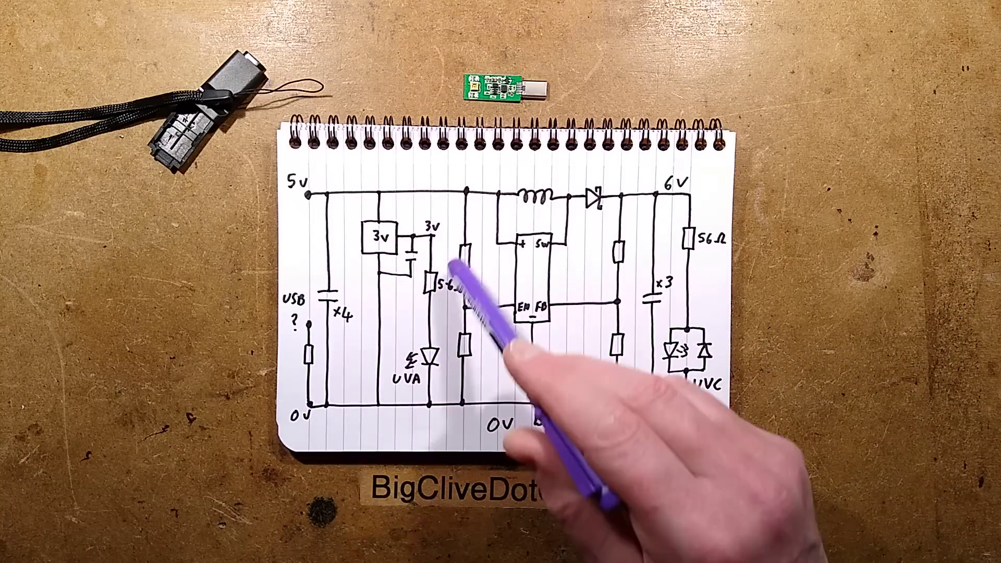